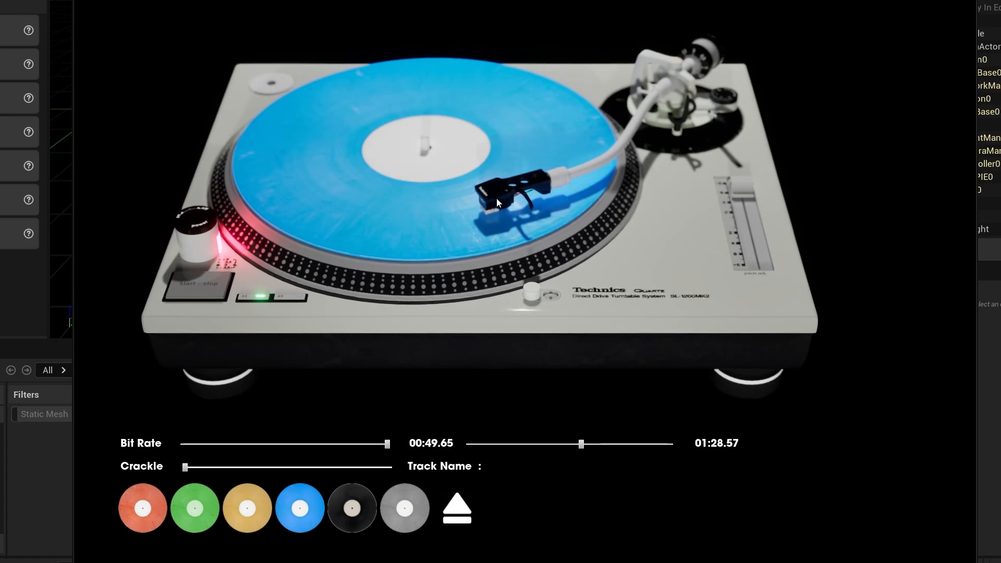
Return the tonearm to rest and swap the blue record for the black one playing Master_Cylinder
left_click(352, 508)
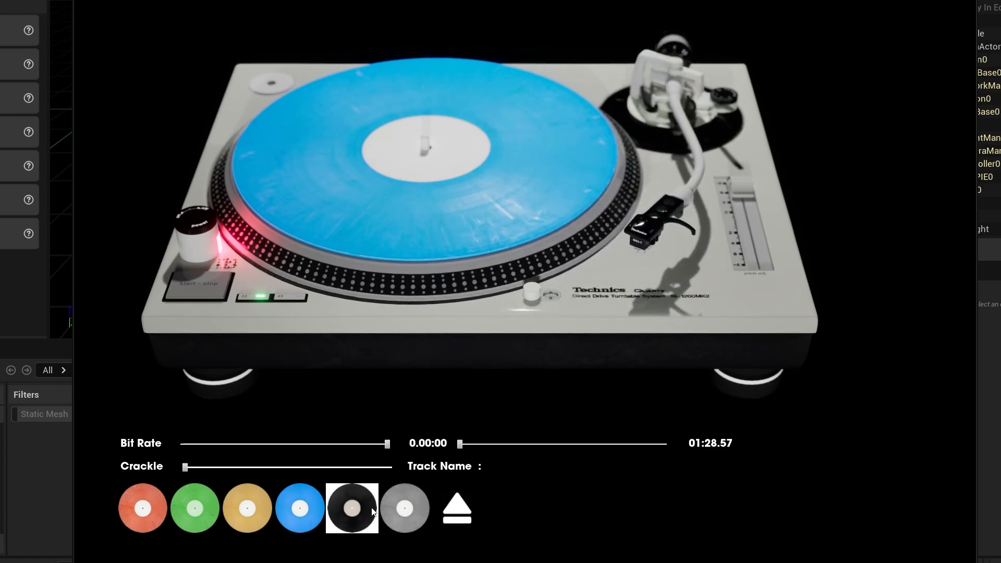
left_click(352, 507)
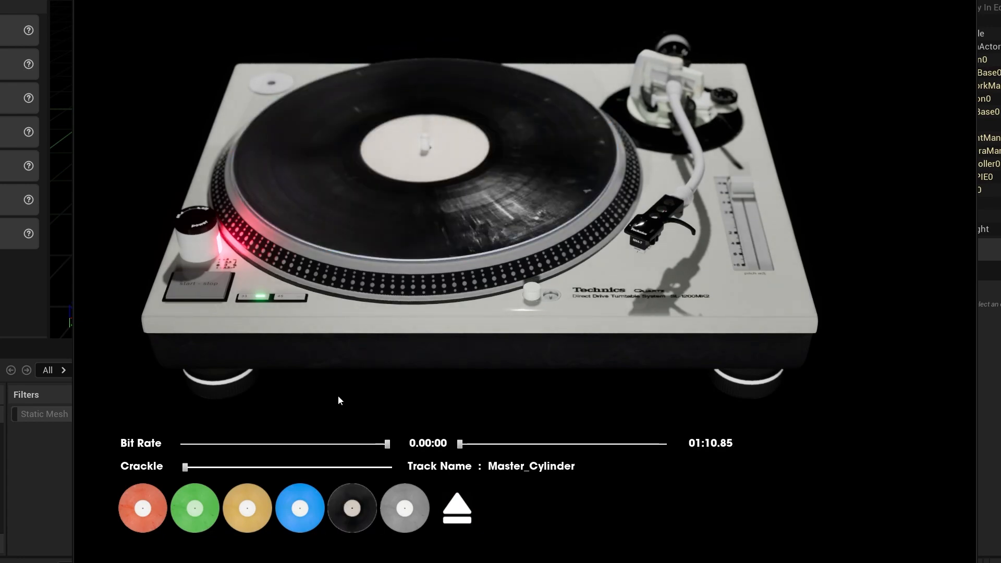
left_click(247, 508)
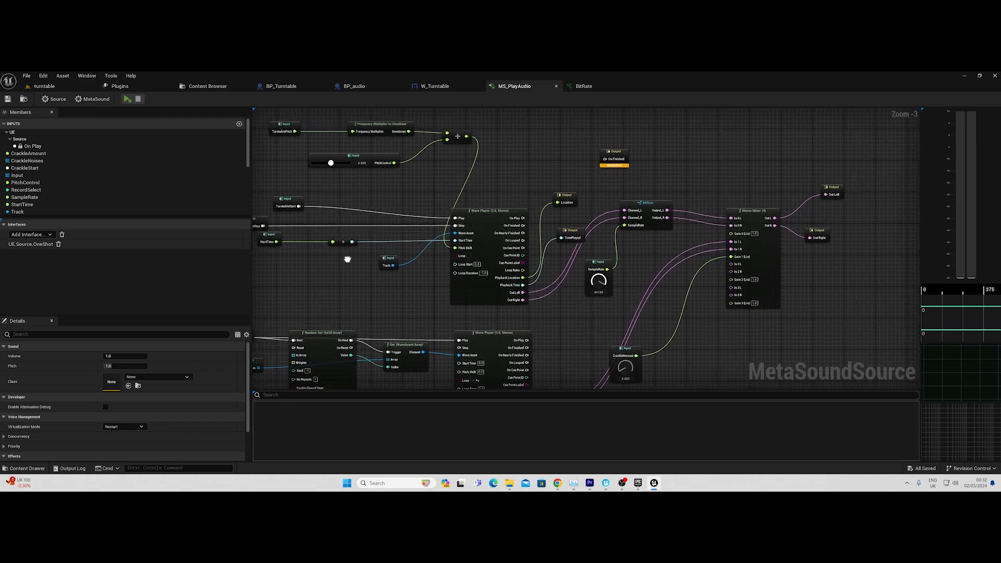
Browse the BP_audio and BP_Turntable graphs, wire Is Spinning into the second Branch condition and compile
left_click(354, 86)
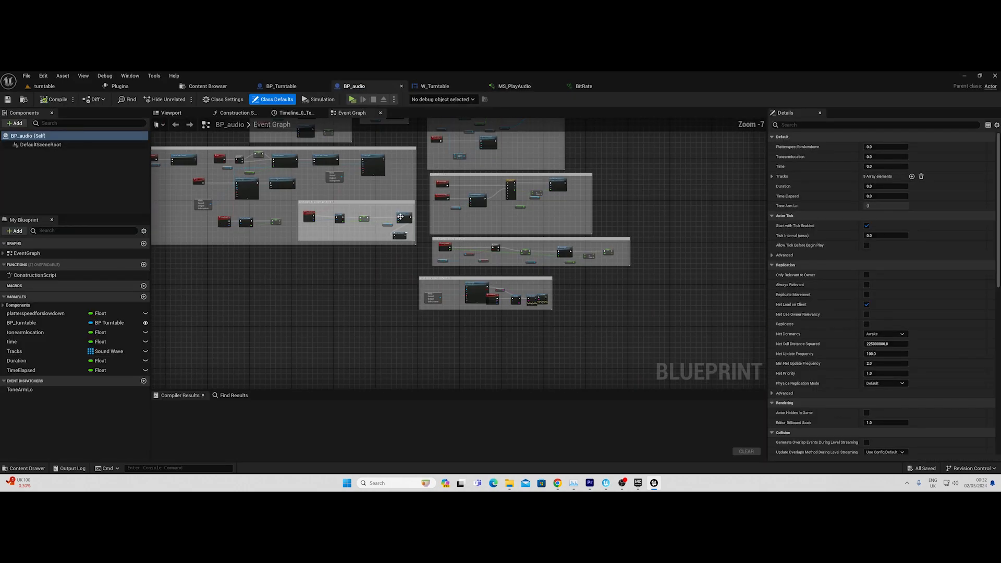
scroll("down", 3)
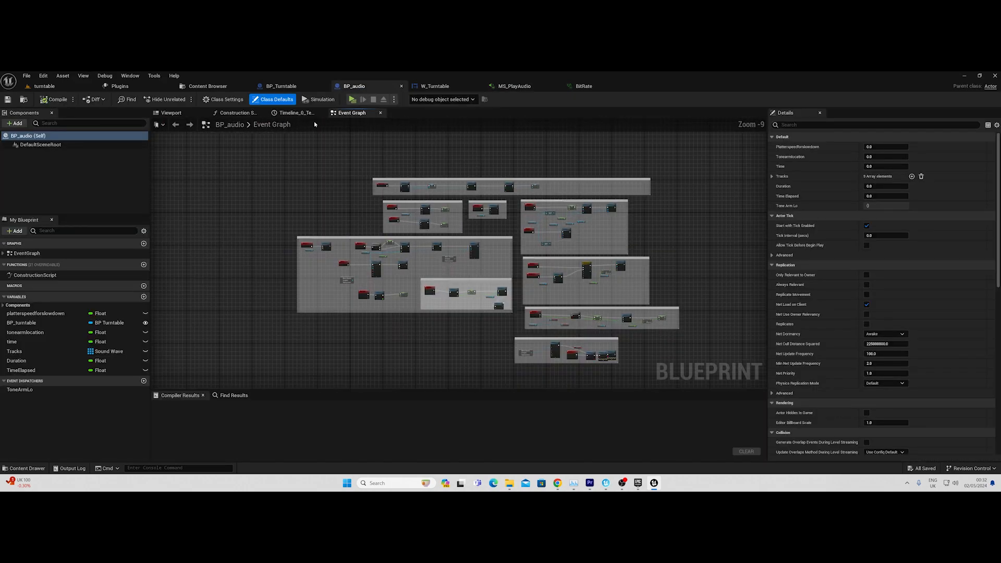
left_click(280, 87)
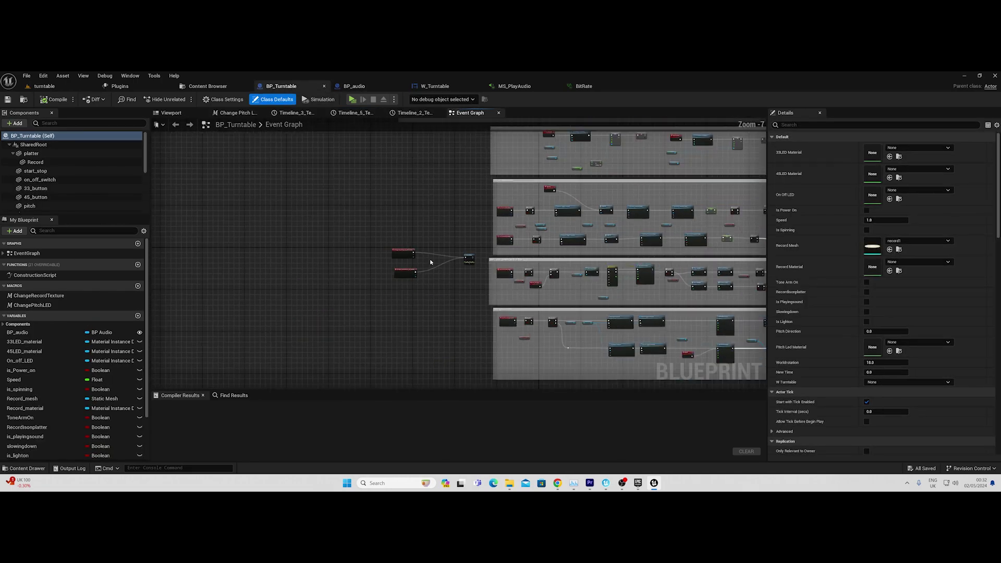
scroll("down", 3)
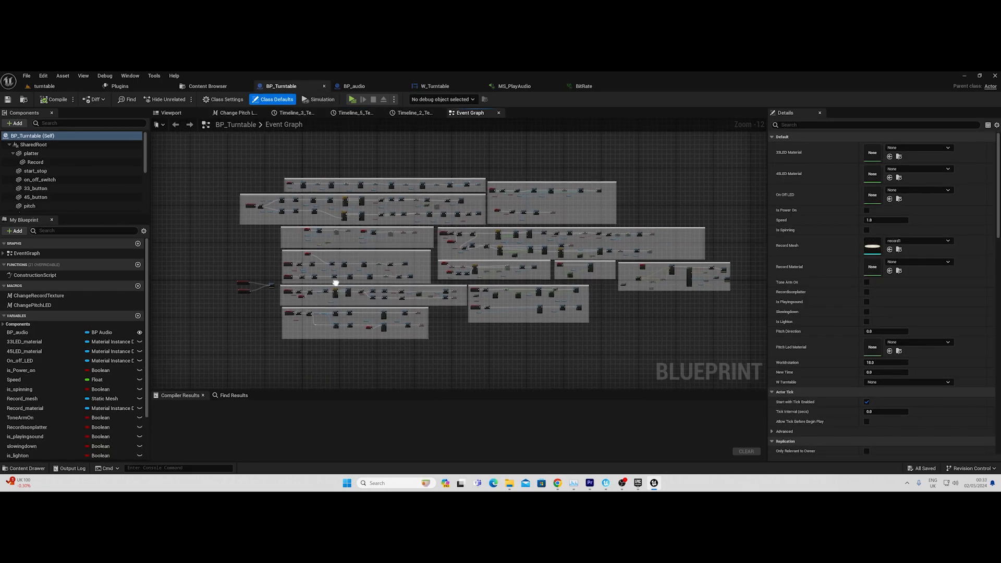
scroll("up", 3)
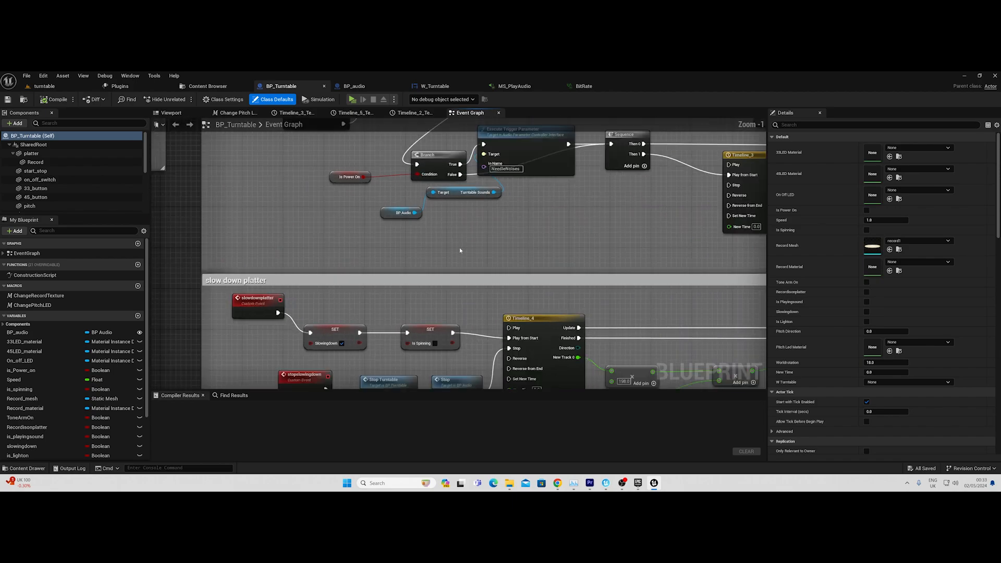
left_click(350, 99)
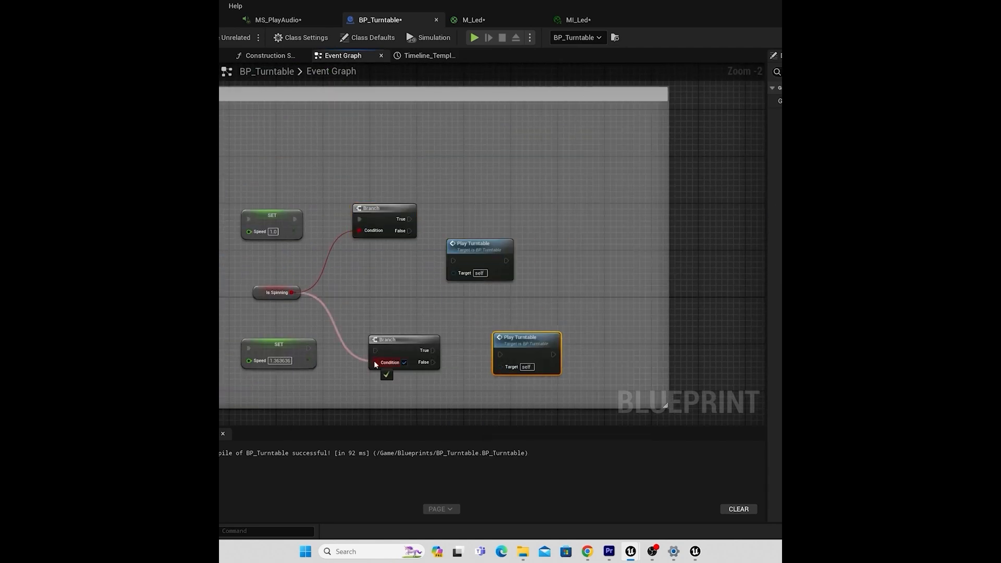
left_click(475, 37)
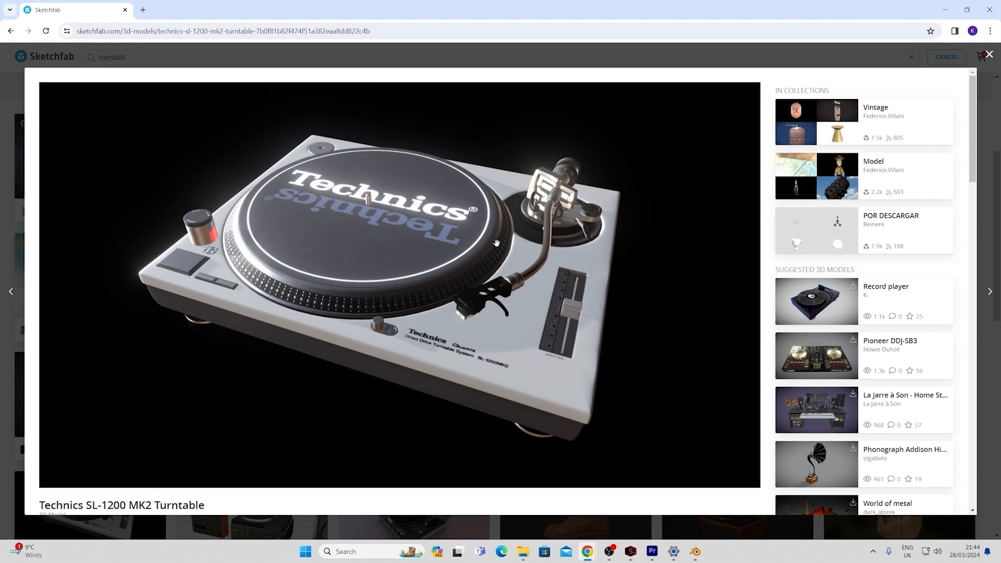
mouse_move(439, 230)
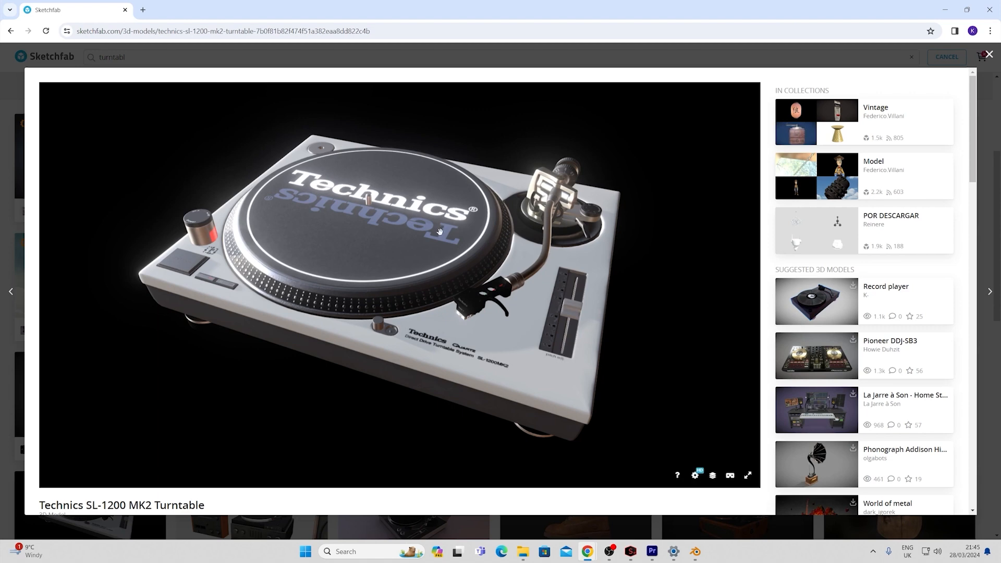
mouse_move(555, 233)
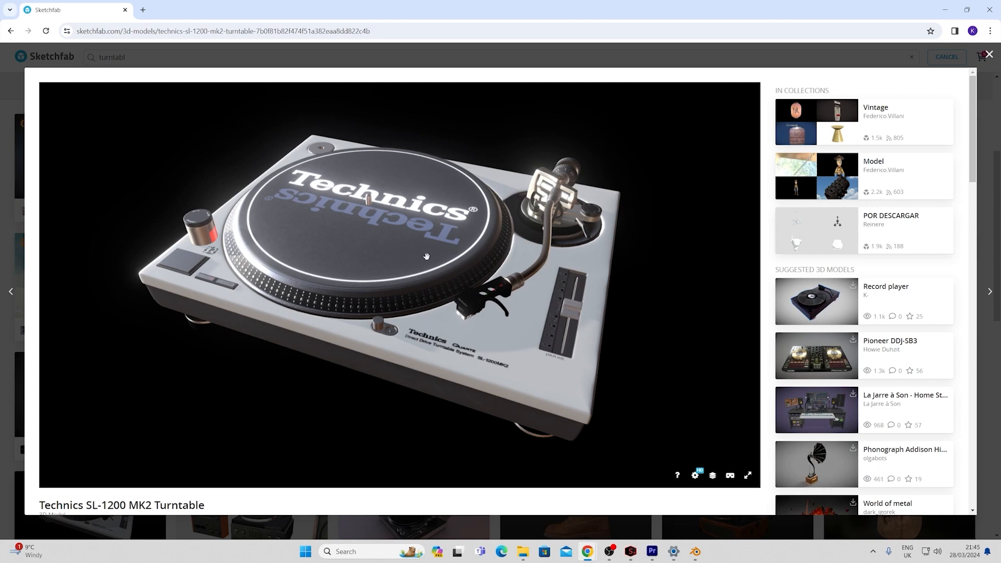
Select one defaultMaterial part of the imported turntable and bring up its object options
left_click(694, 556)
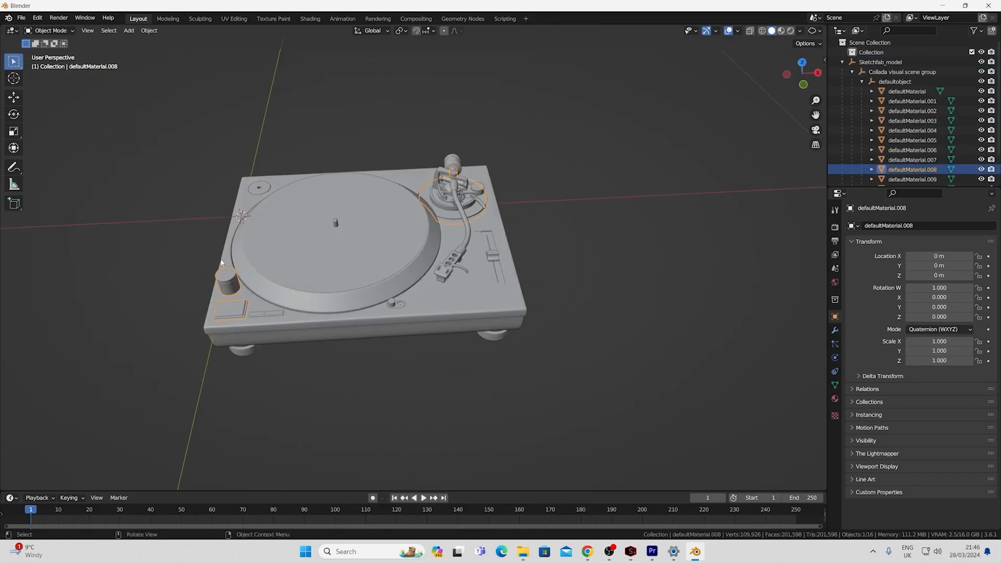
right_click(332, 296)
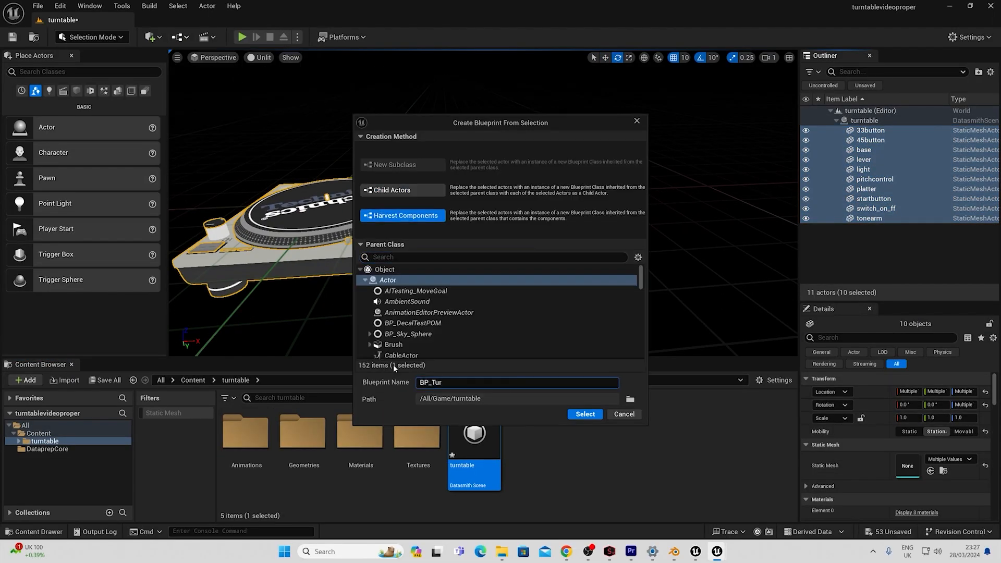
Create BP_Turntable from the selected meshes with Harvest Components, then add a camera and light
left_click(583, 414)
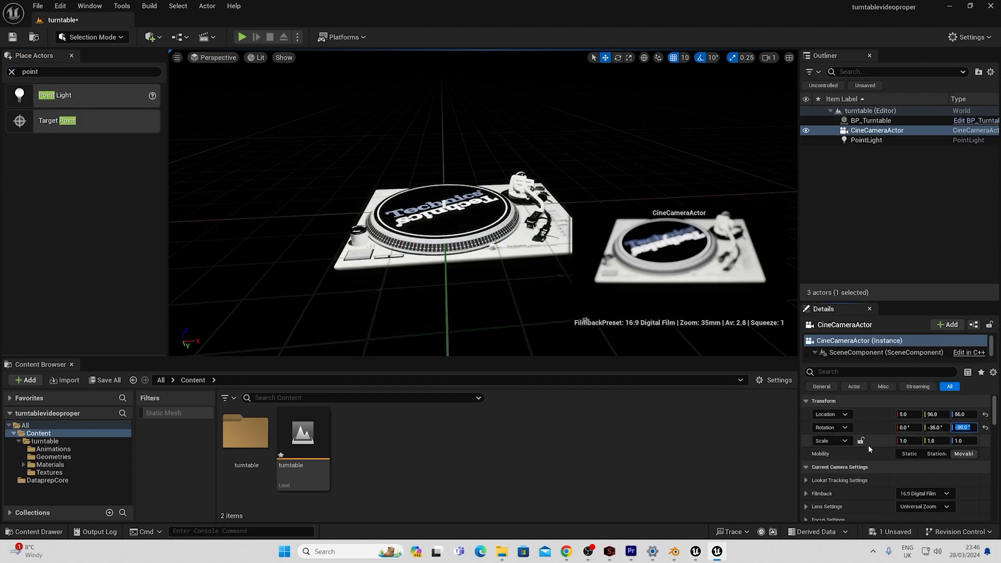
left_click(641, 556)
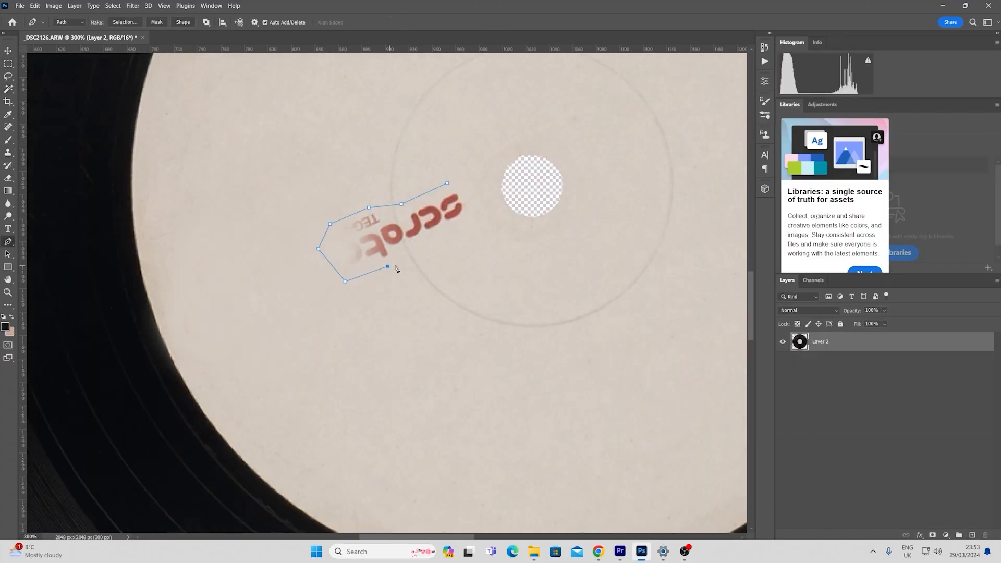
Trace the record label logo with the Pen path and build the coloured vinyl and dust texture layers
left_click(404, 38)
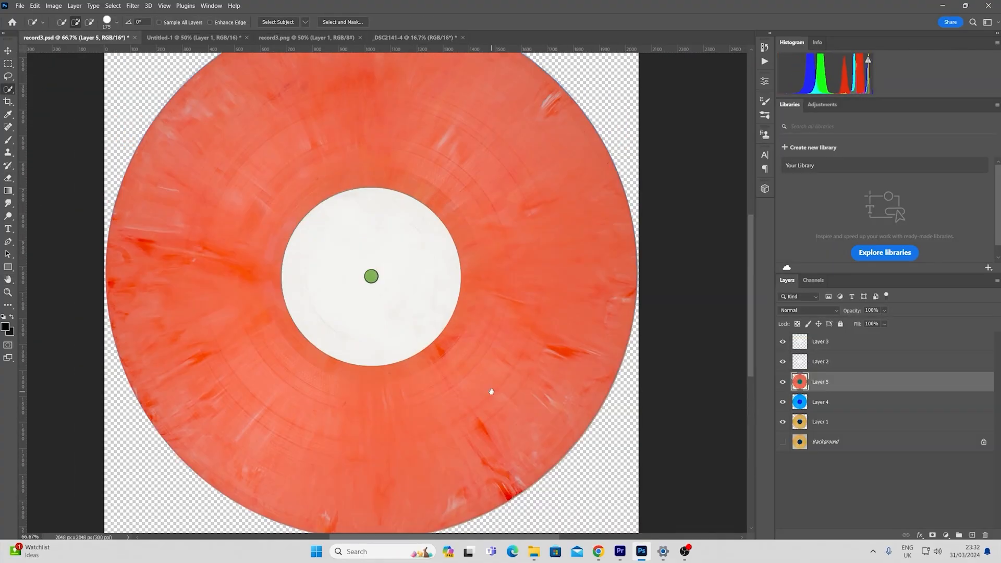
left_click(514, 37)
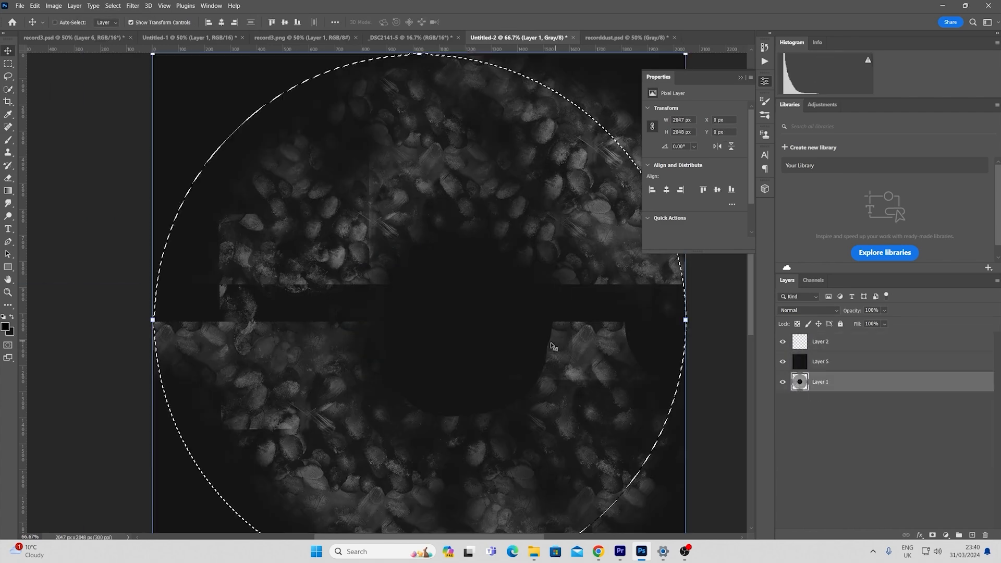
left_click(694, 555)
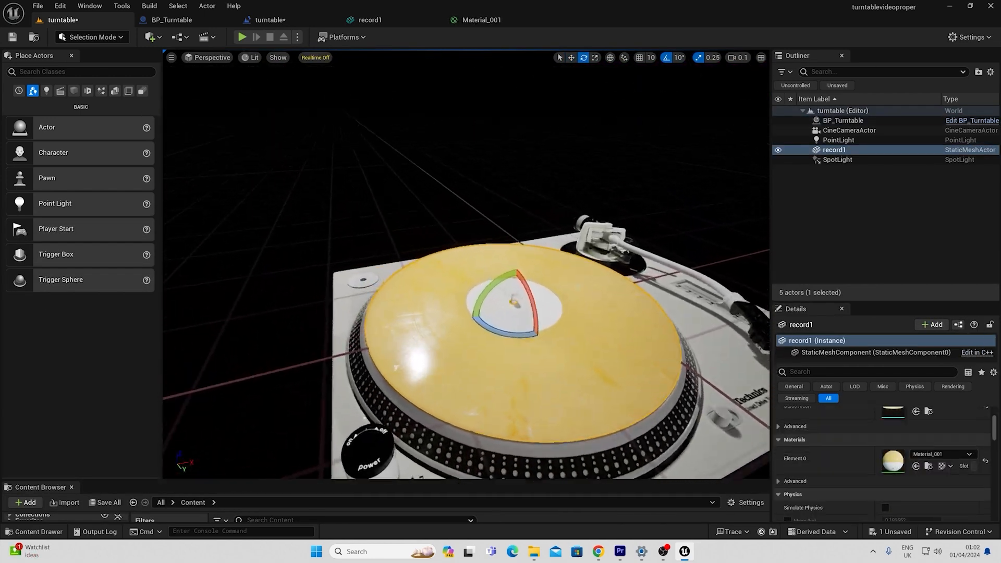
Add a Flip Flop in BP_audio firing TurntableStart/Stop triggers that drive MS_PlayAudio's Wave Player
left_click(380, 20)
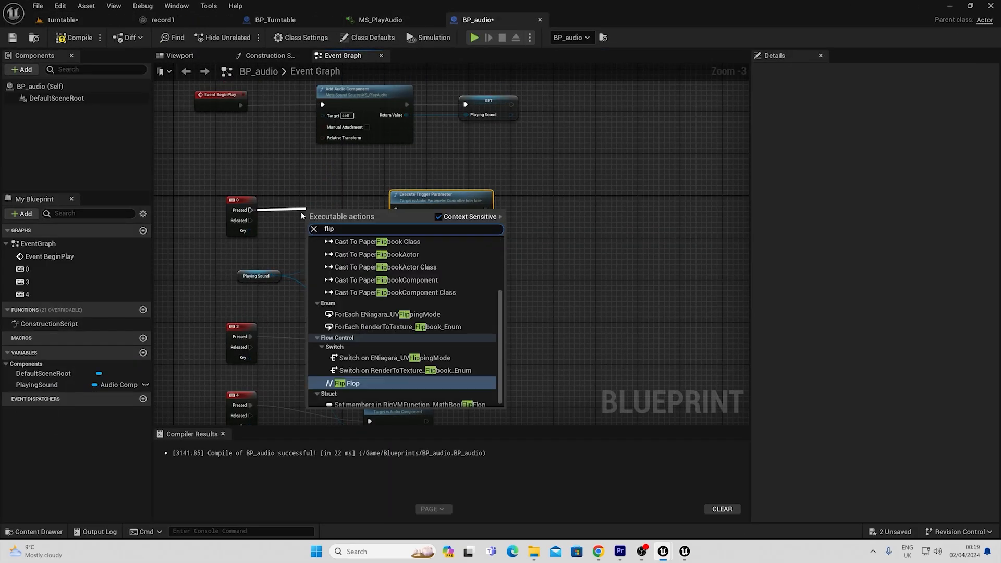
left_click(351, 383)
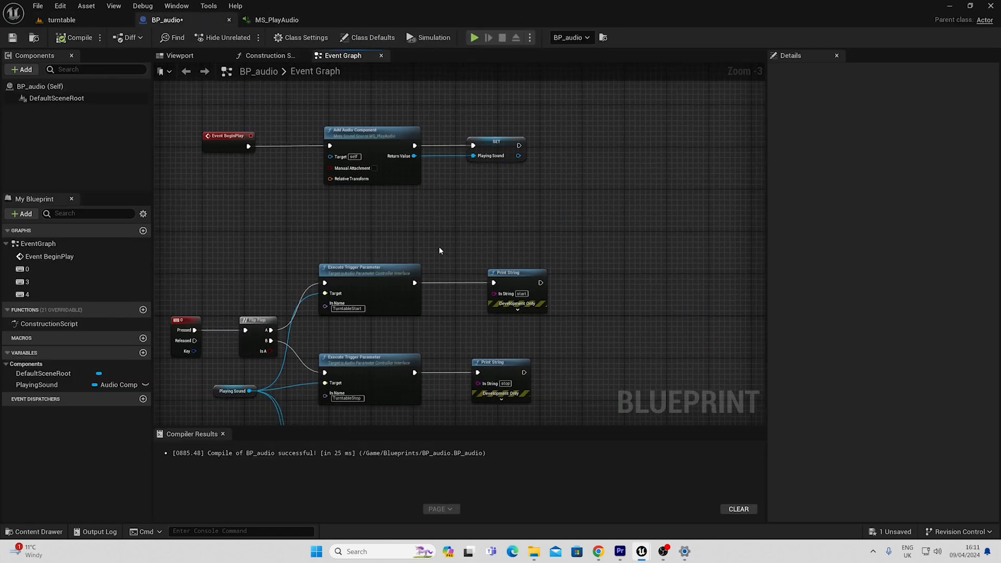
left_click(275, 20)
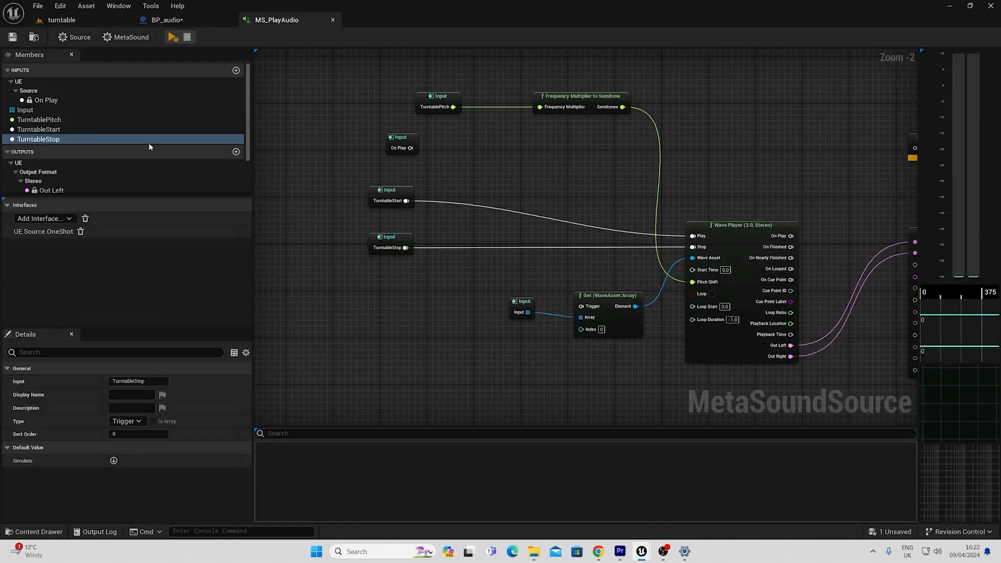
left_click(62, 20)
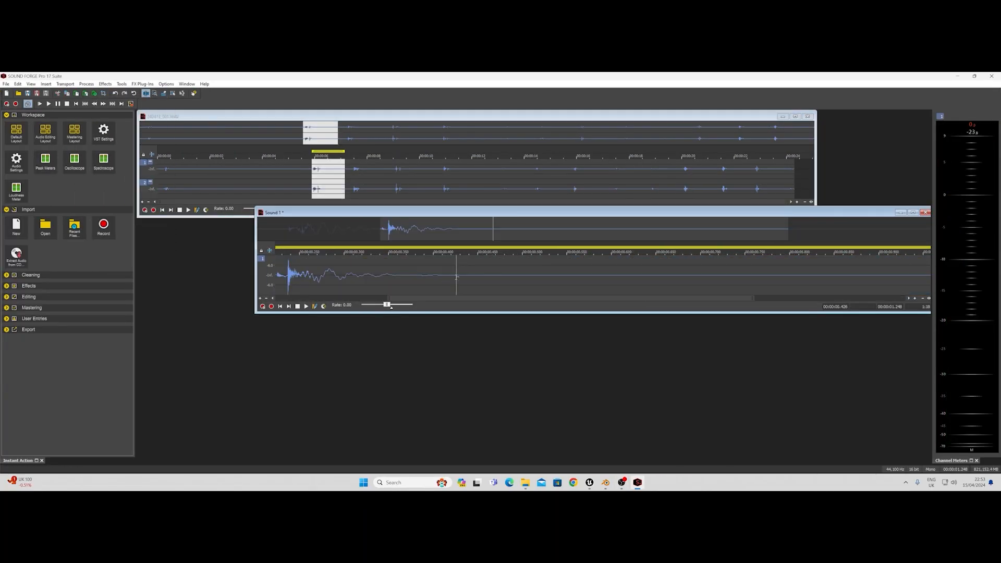
Select the end of the clip and apply Process > Fade > Out to silence
left_click(6, 84)
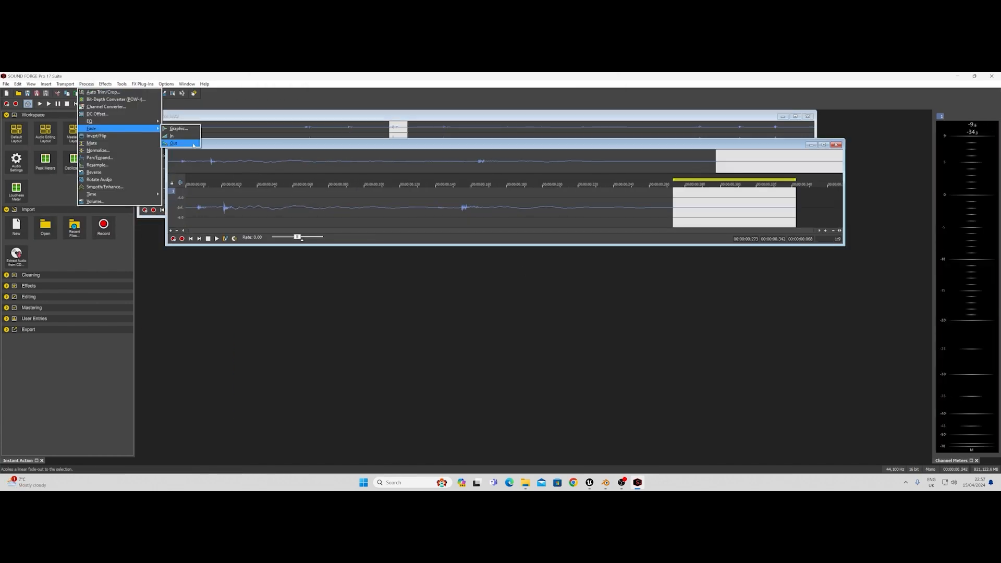
left_click(173, 142)
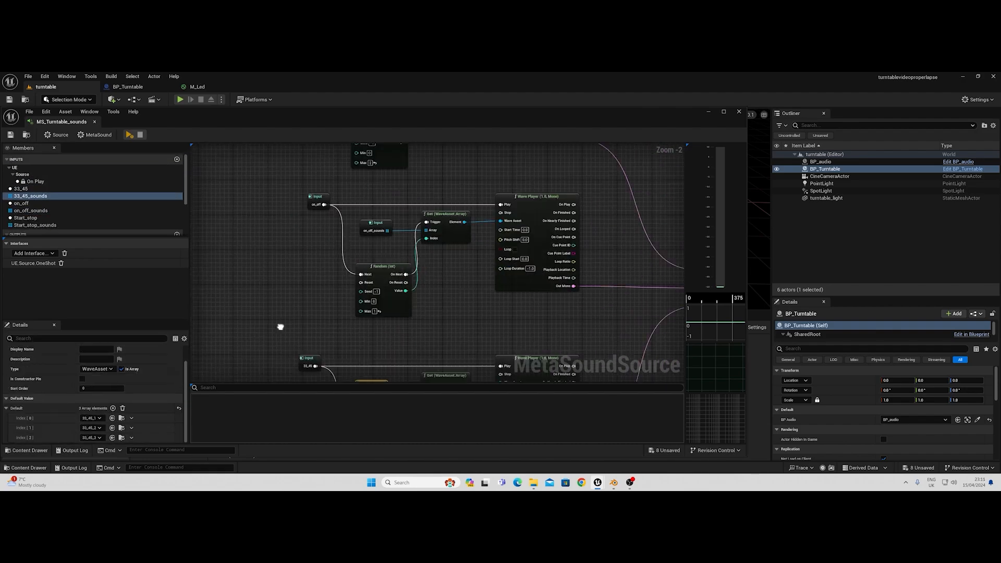
Switch from the BP_audio Event Graph to the MS_PlayAudio MetaSound editor
left_click(357, 86)
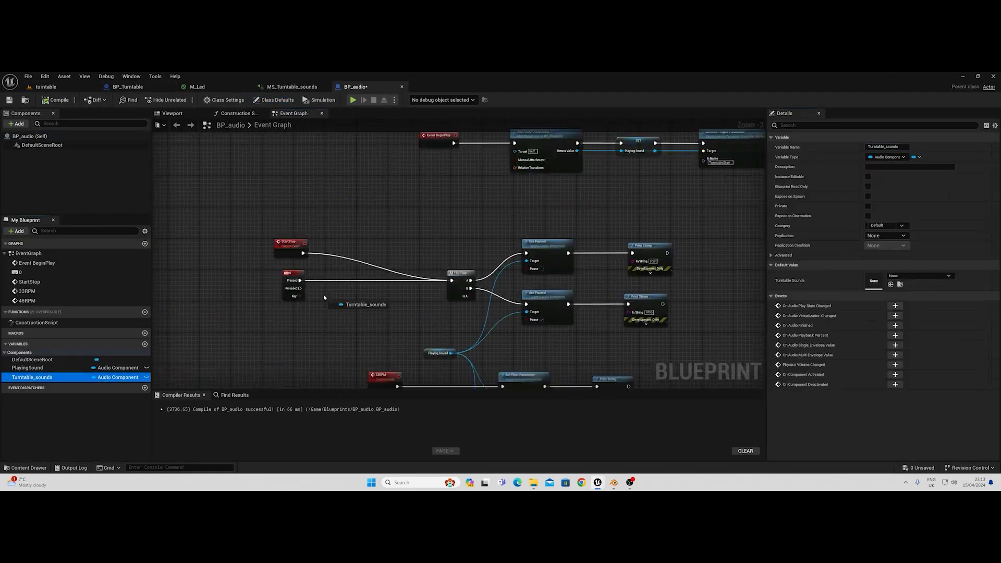
left_click(353, 100)
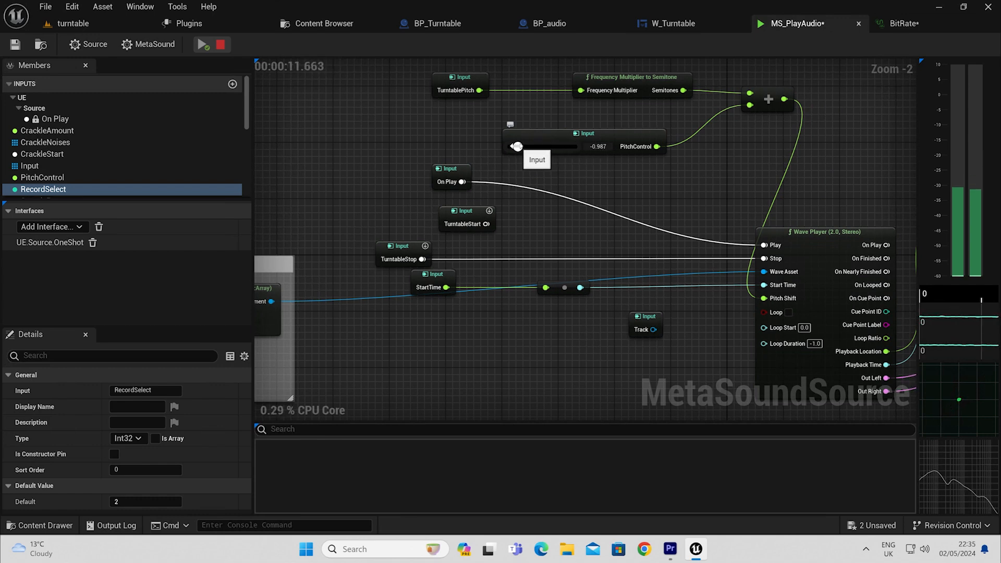
Play the MetaSound and turn the BitRate node's SampleRate input from 44100 down to 500
left_click(201, 44)
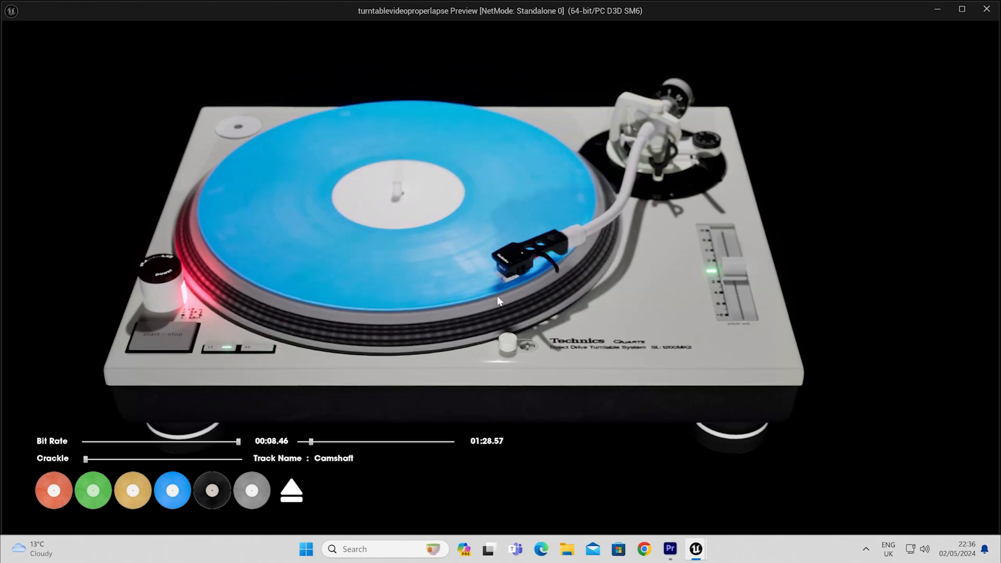
left_click(291, 490)
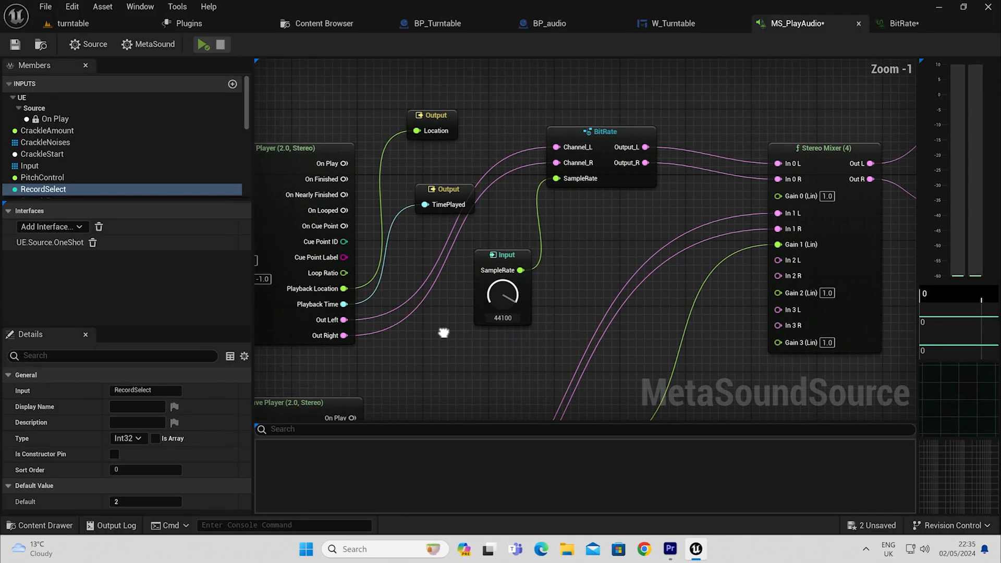
left_click(201, 43)
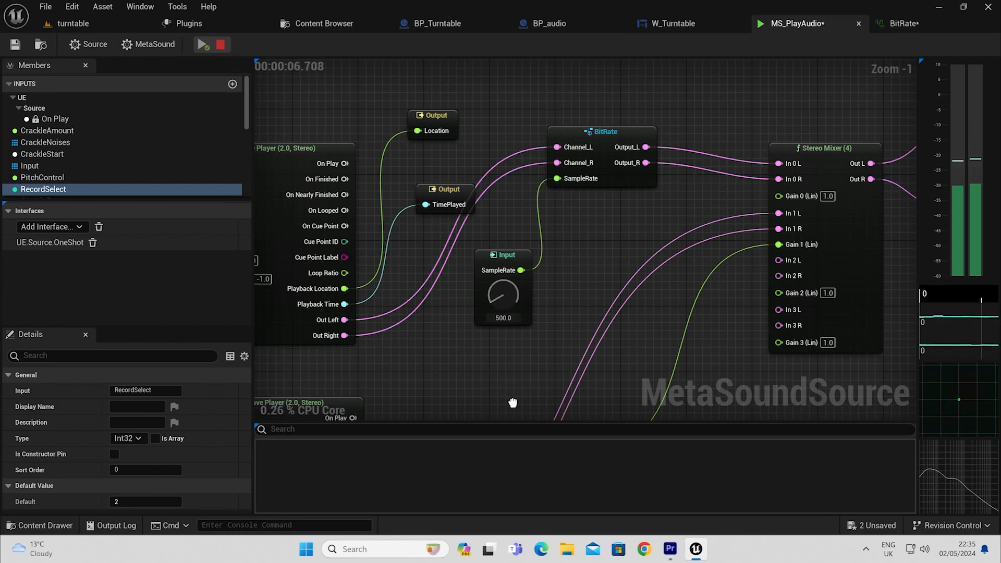
Launch the standalone preview and load the blue, black (Master_Cylinder), yellow and green records in turn
left_click(201, 44)
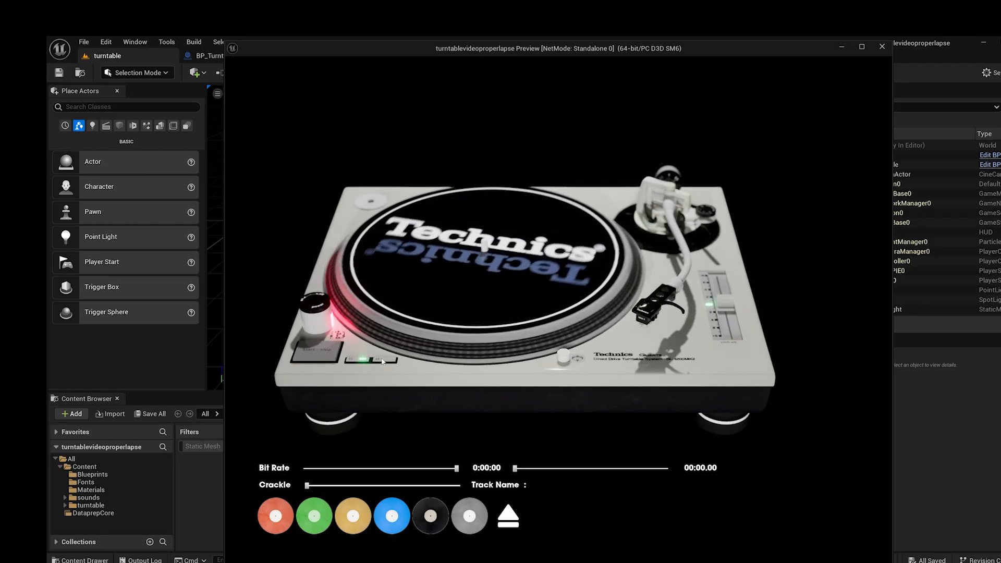
left_click(391, 515)
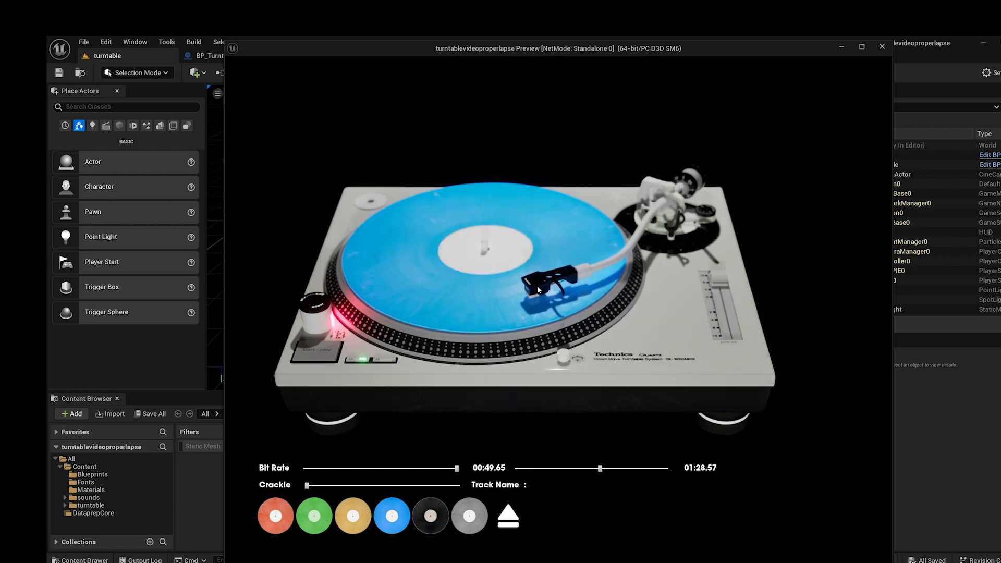
left_click(430, 517)
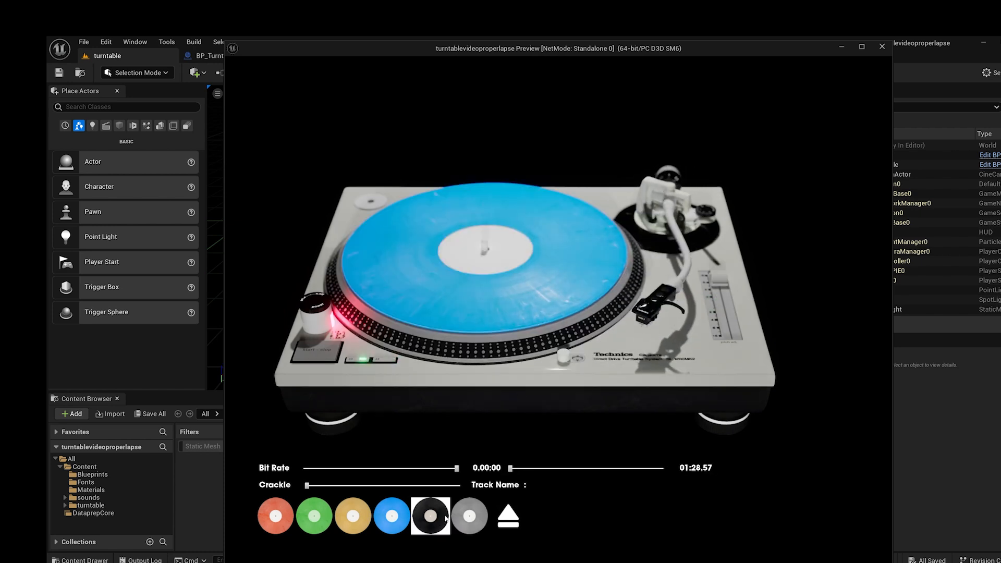
left_click(430, 517)
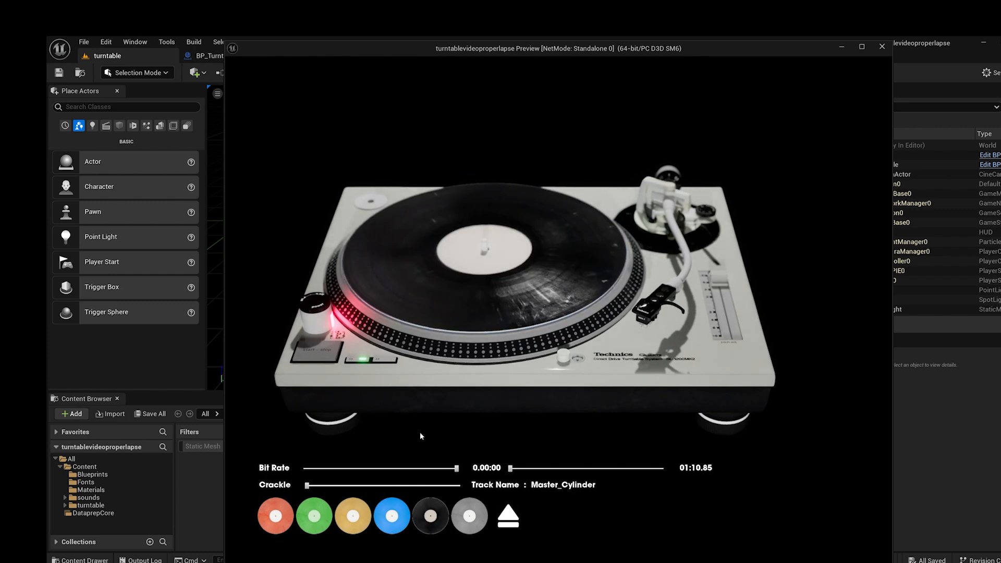
left_click(351, 515)
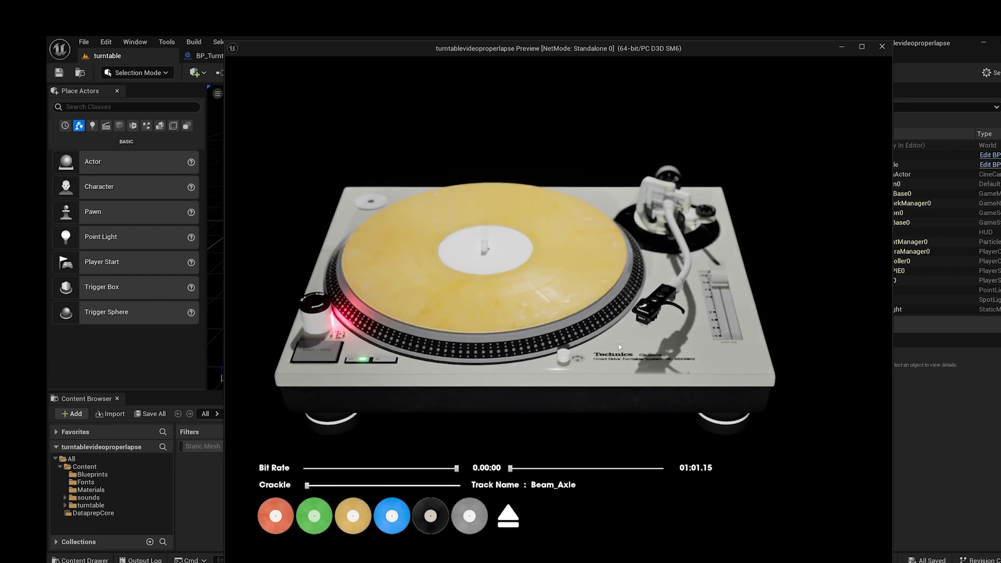
left_click(312, 515)
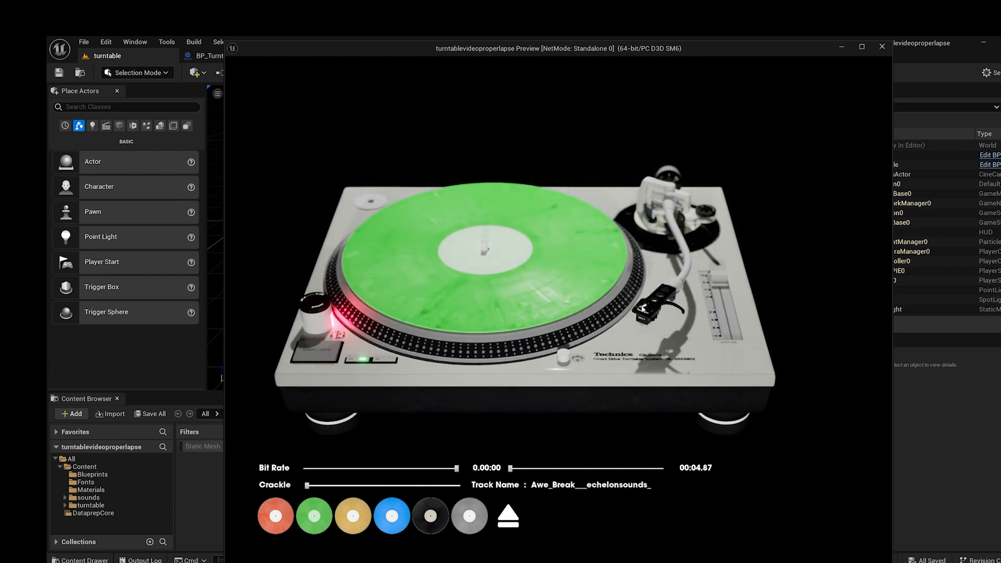
left_click(861, 47)
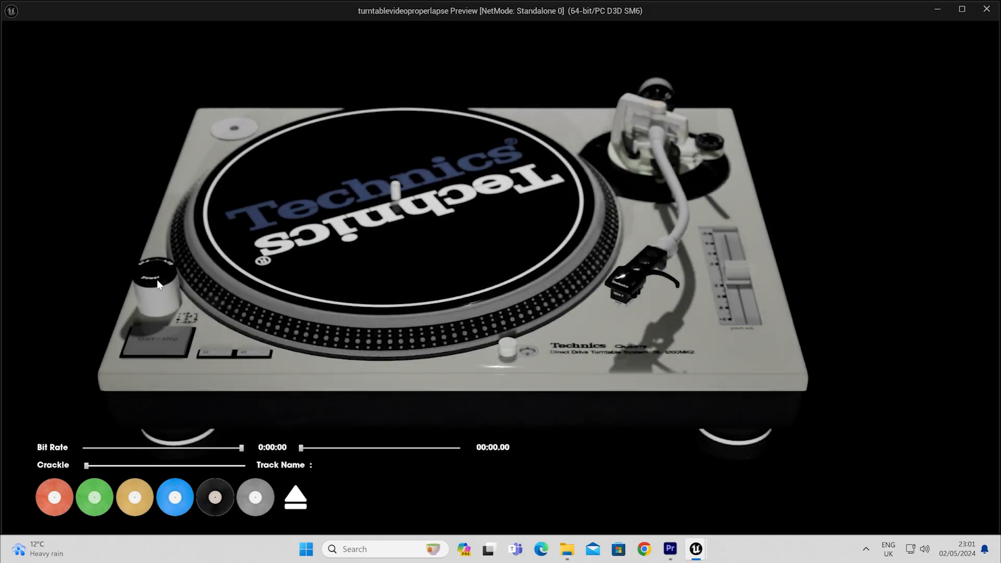
Start the platter spinning and load the orange record so its track plays
left_click(155, 338)
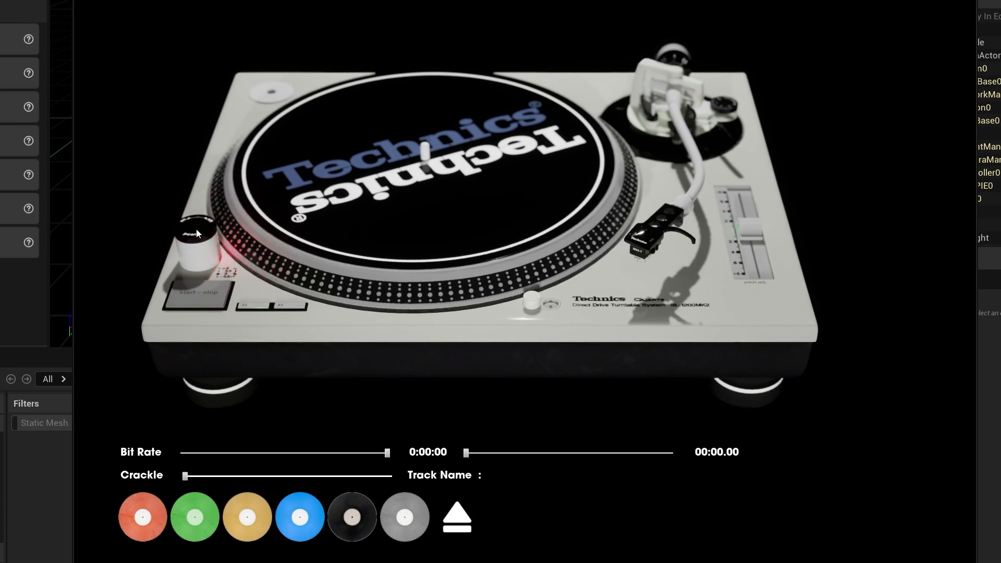
left_click(198, 292)
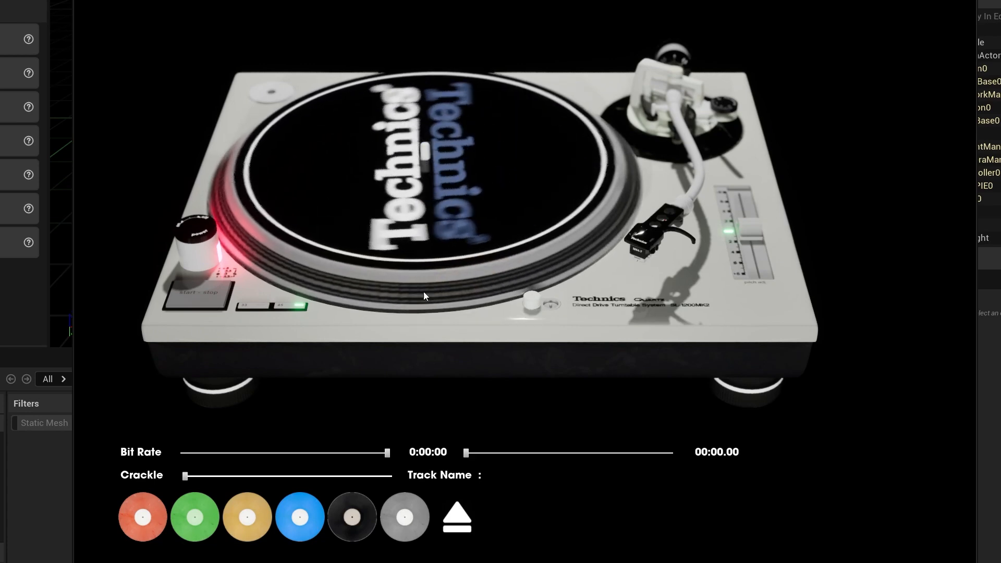
left_click(142, 516)
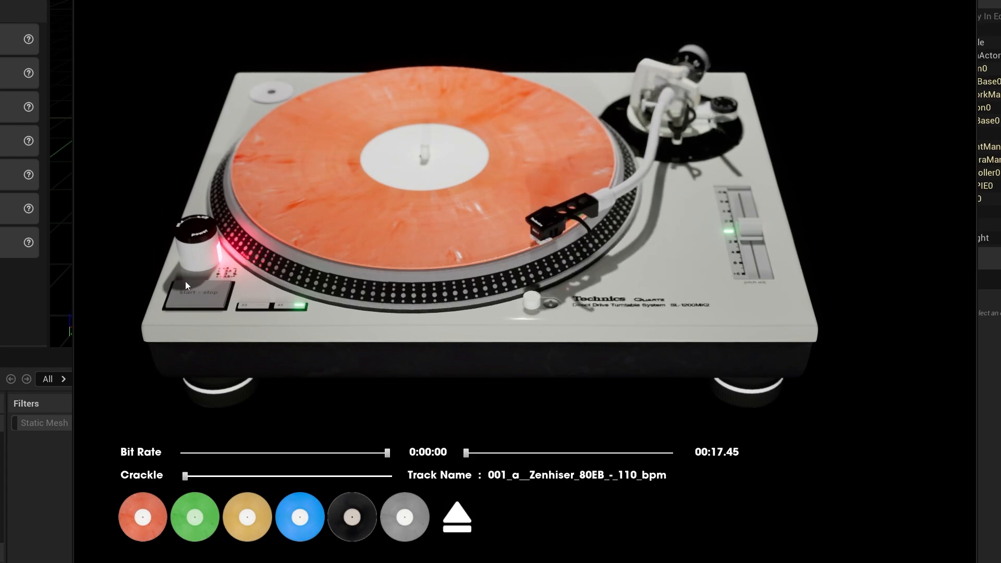
left_click(197, 294)
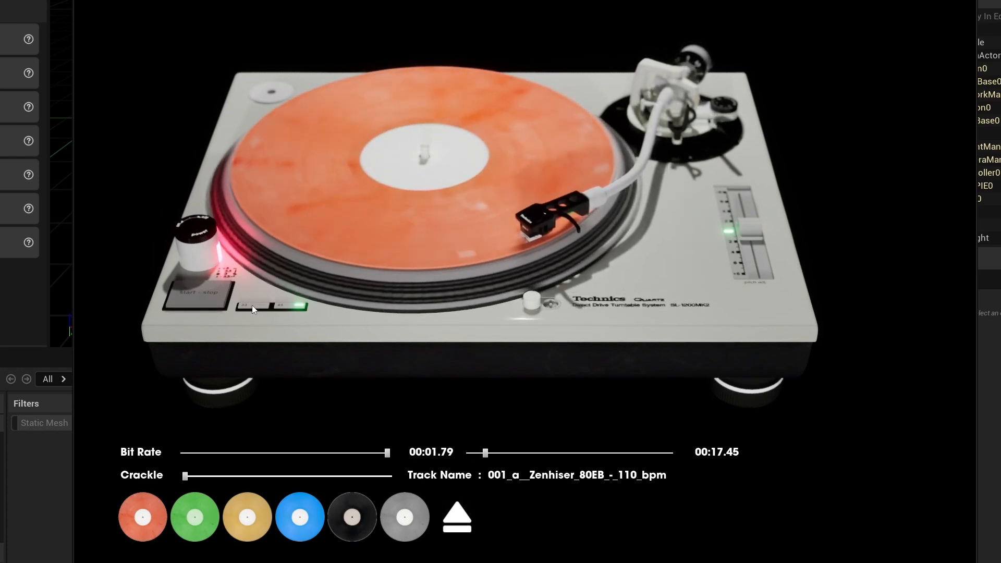
left_click(299, 516)
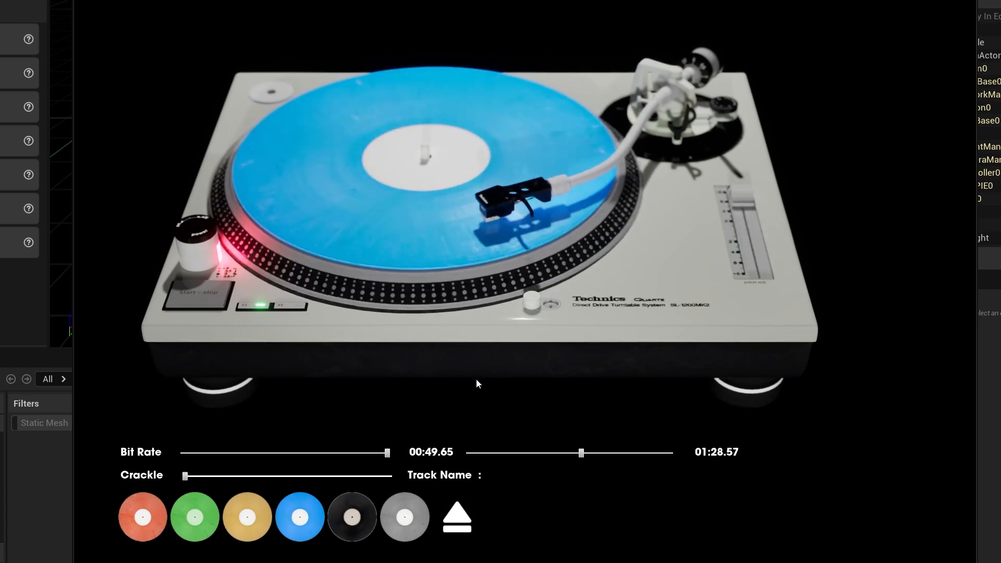
Swap through the black, yellow and green records and play the green record's track
left_click(456, 517)
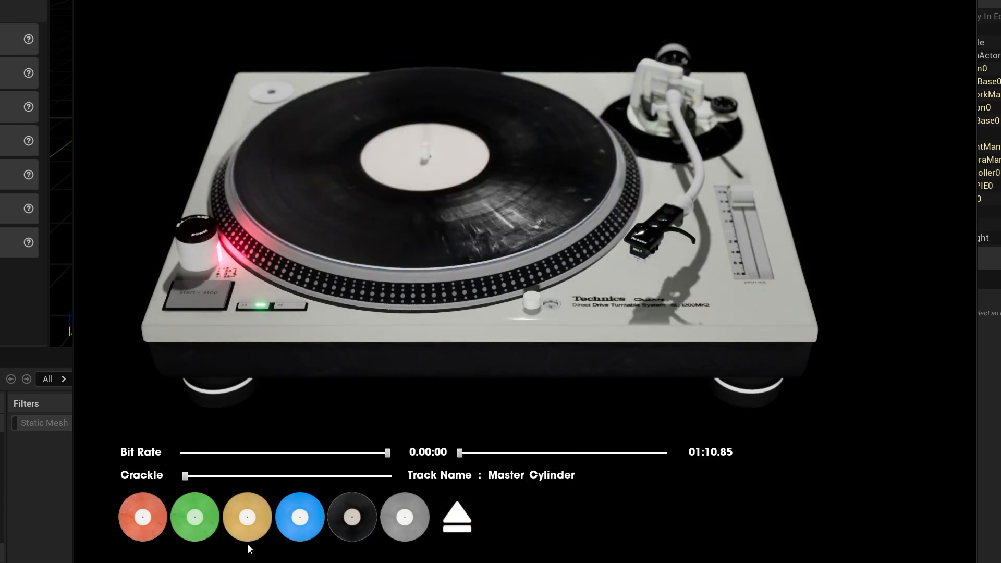
left_click(247, 516)
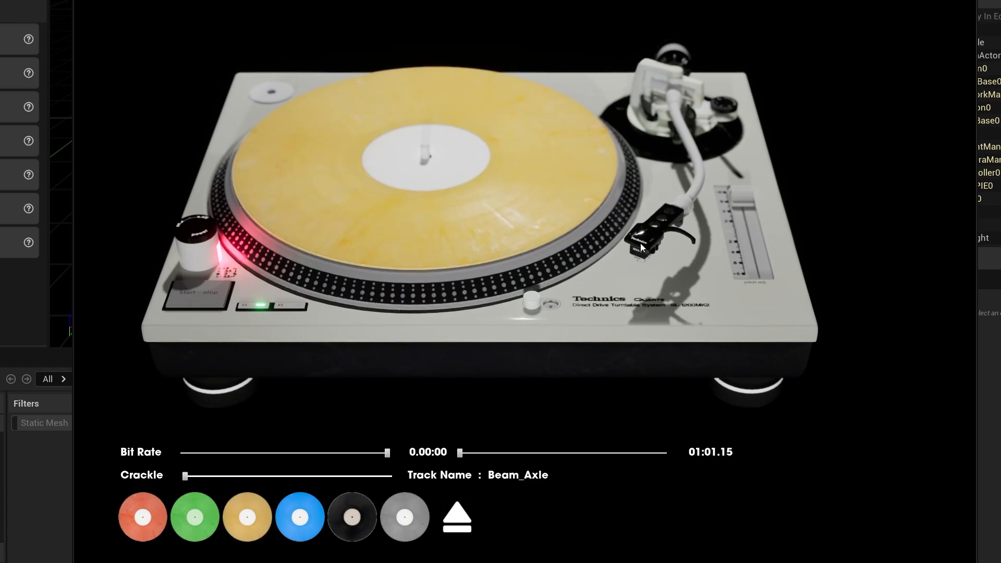
left_click(194, 517)
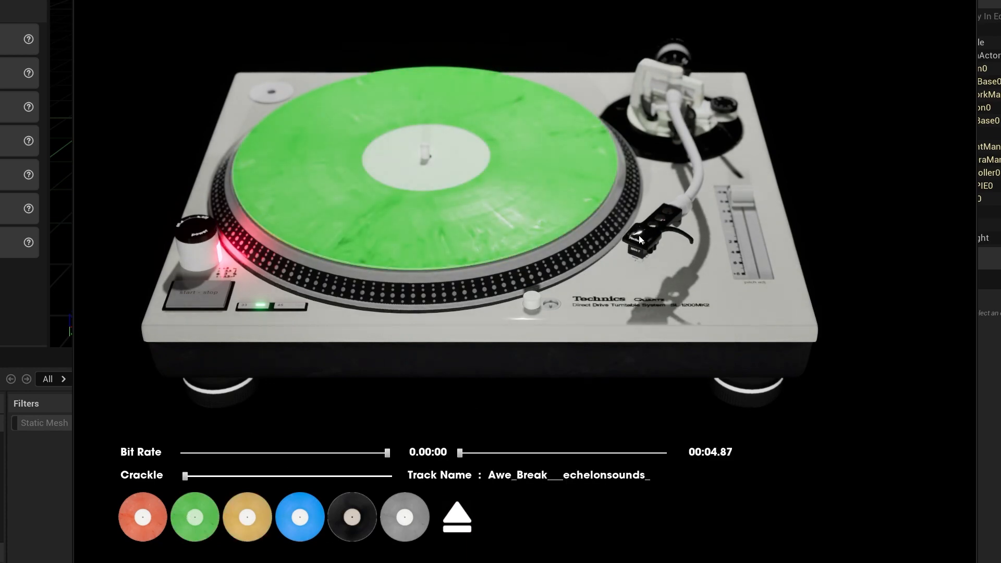
left_click(196, 295)
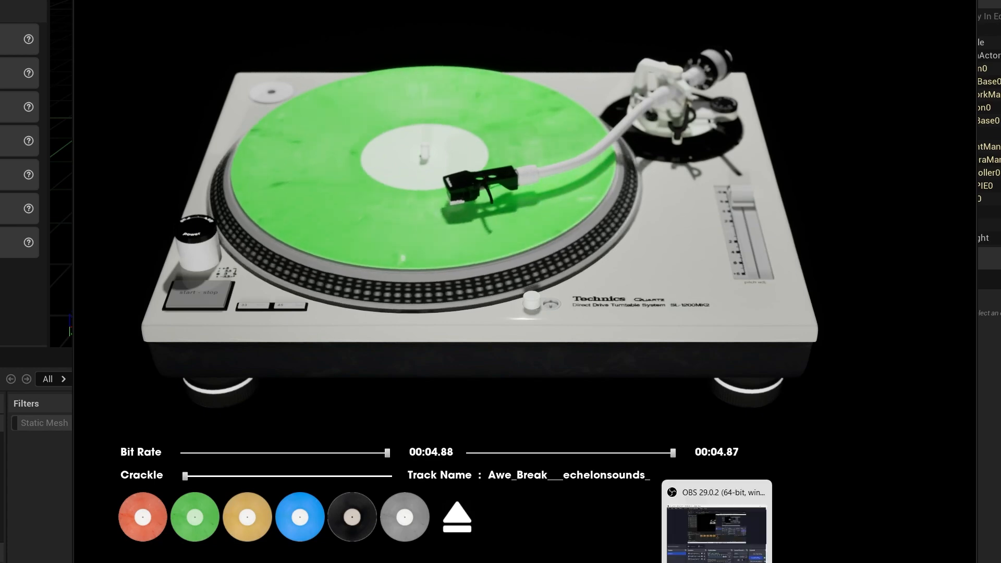
left_click(143, 517)
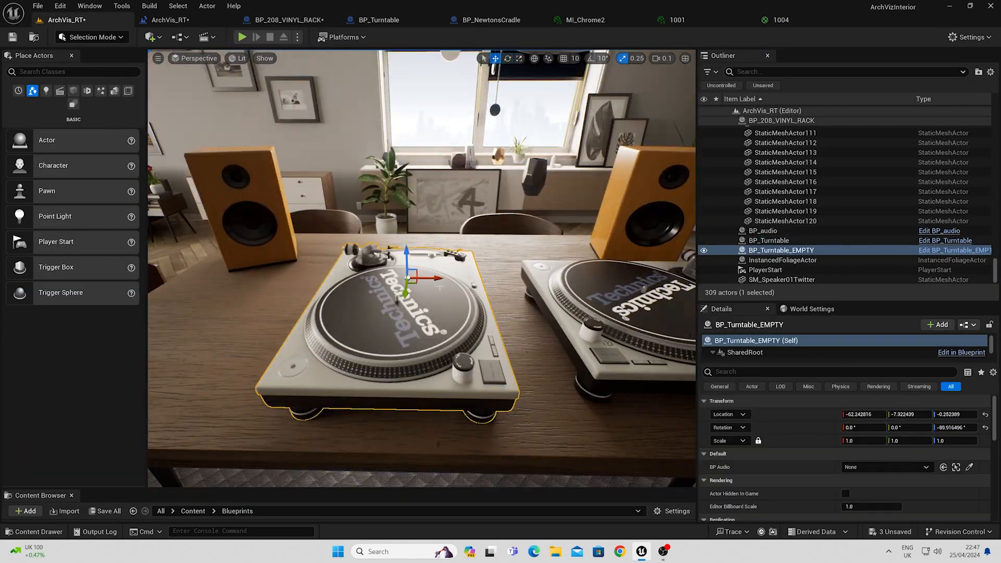
Play the room scene in the editor and stop the session
left_click(241, 36)
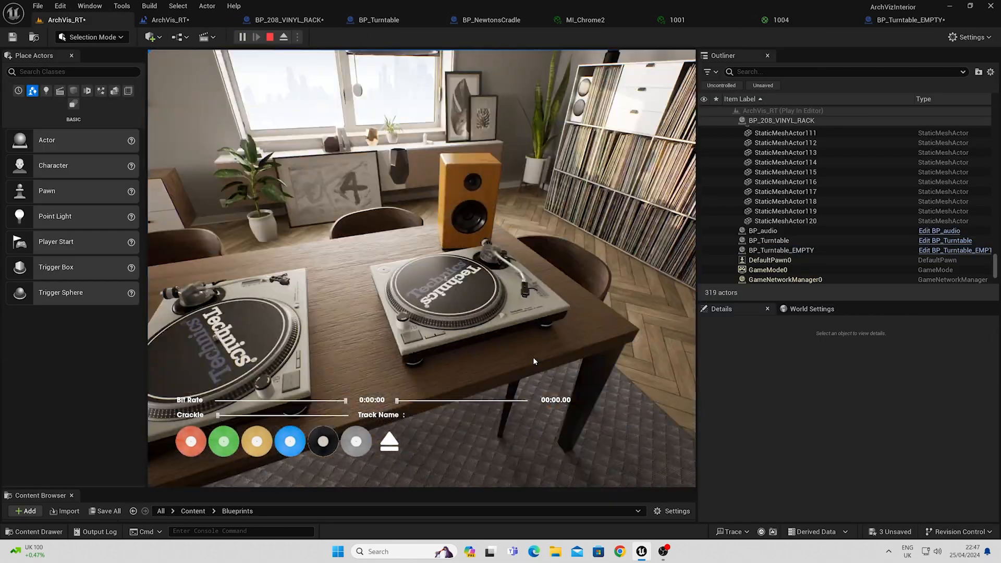
left_click(269, 36)
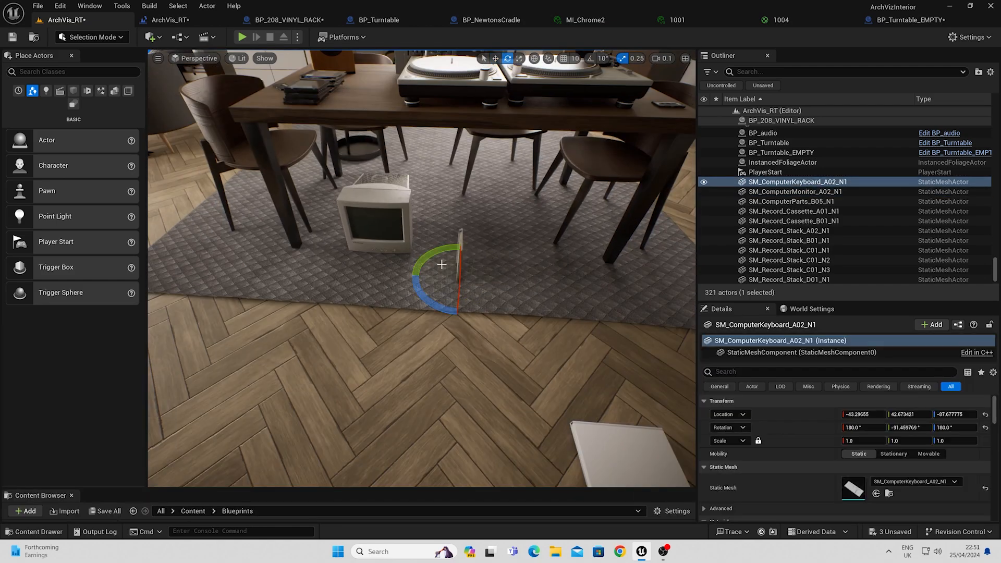
Undo the last Move Elements from the Edit menu
left_click(60, 6)
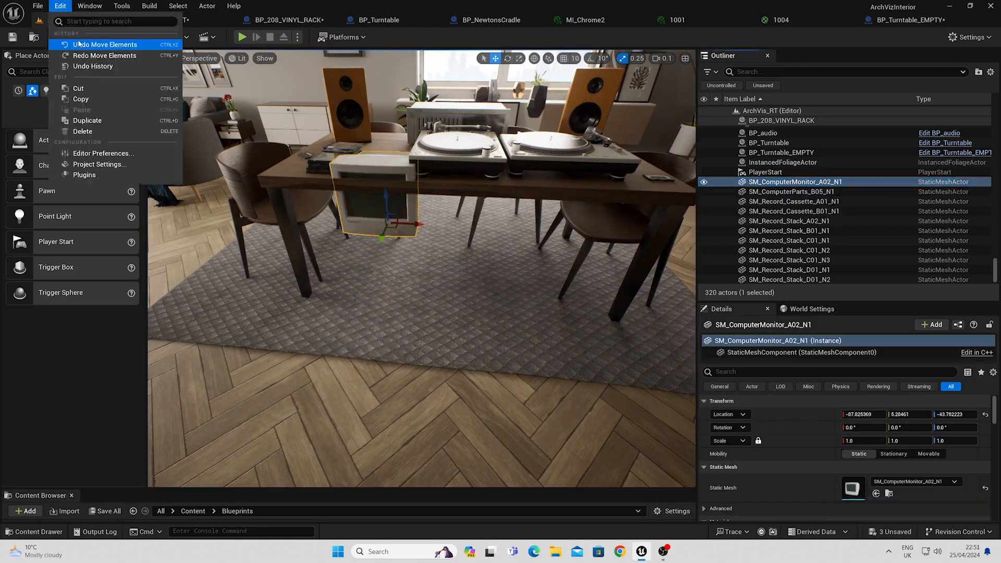
left_click(105, 44)
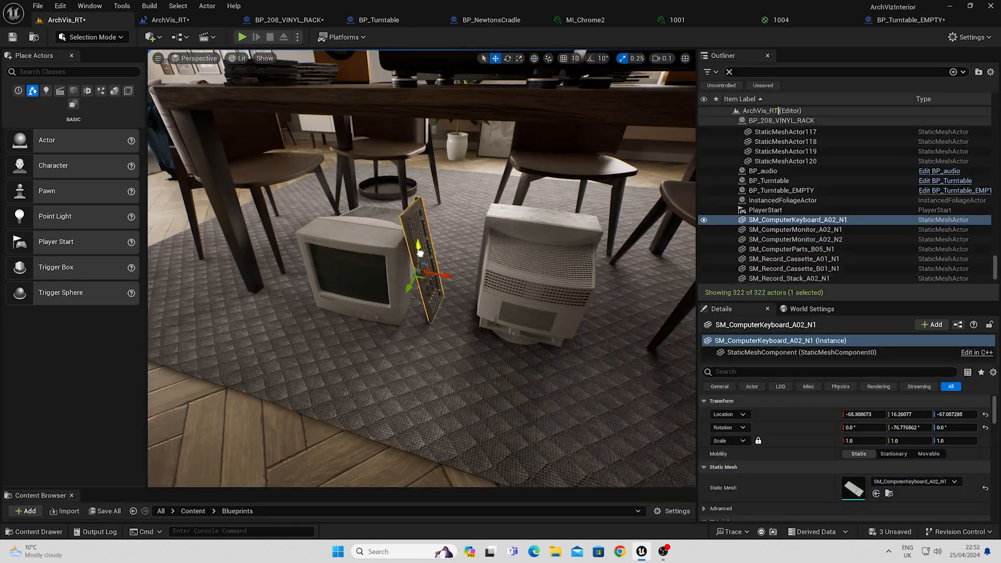